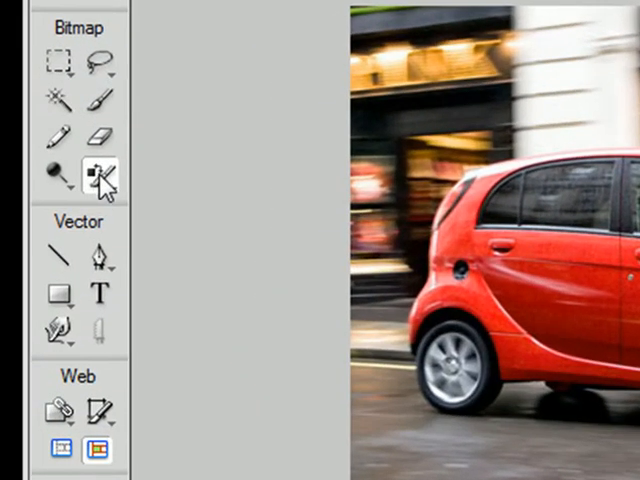
Choose the Replace Color tool with red as the colour to replace.
{"action": "left_click", "coordinate": [92, 176]}
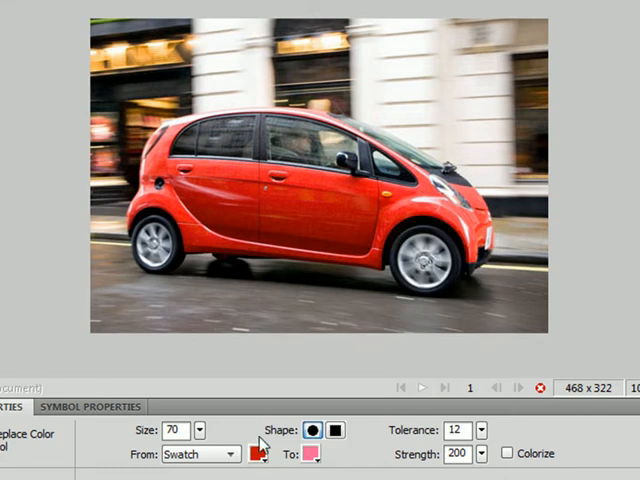
Set the To colour to a green swatch from the palette.
{"action": "left_click", "coordinate": [312, 456]}
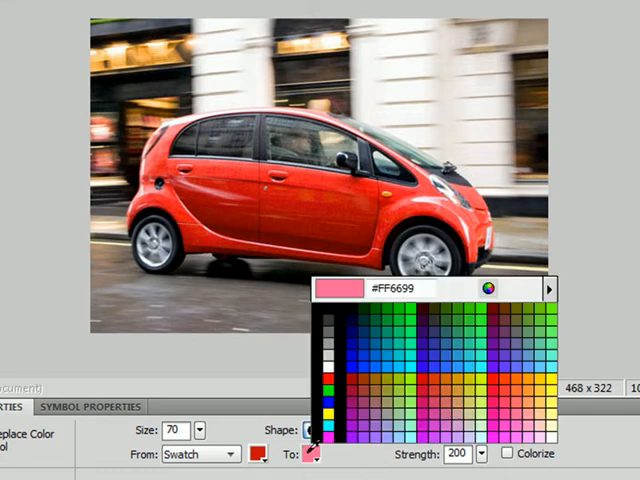
{"action": "left_click", "coordinate": [410, 320]}
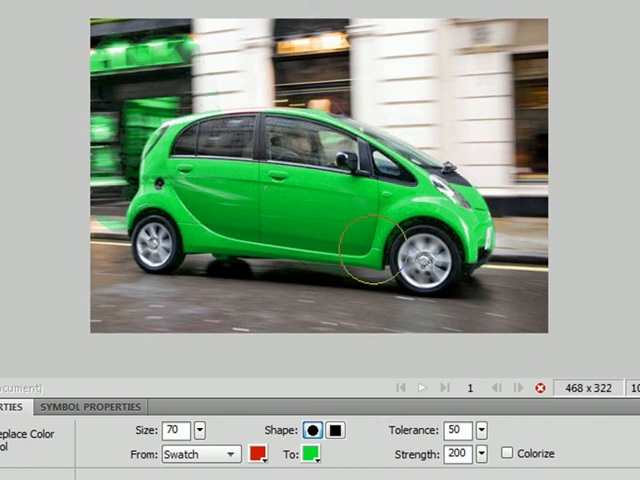
{"action": "mouse_move", "coordinate": [40, 20]}
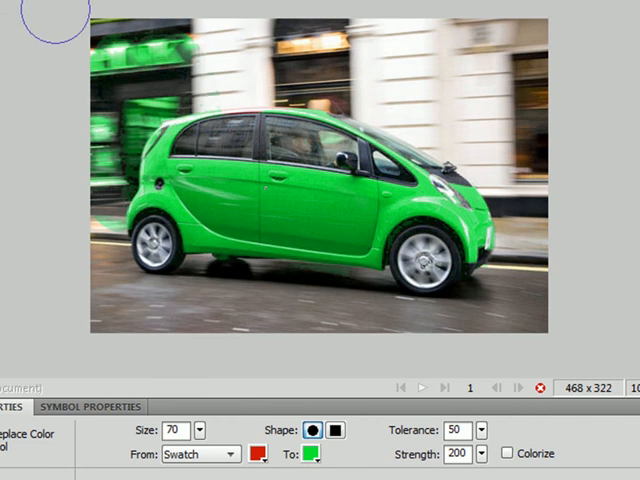